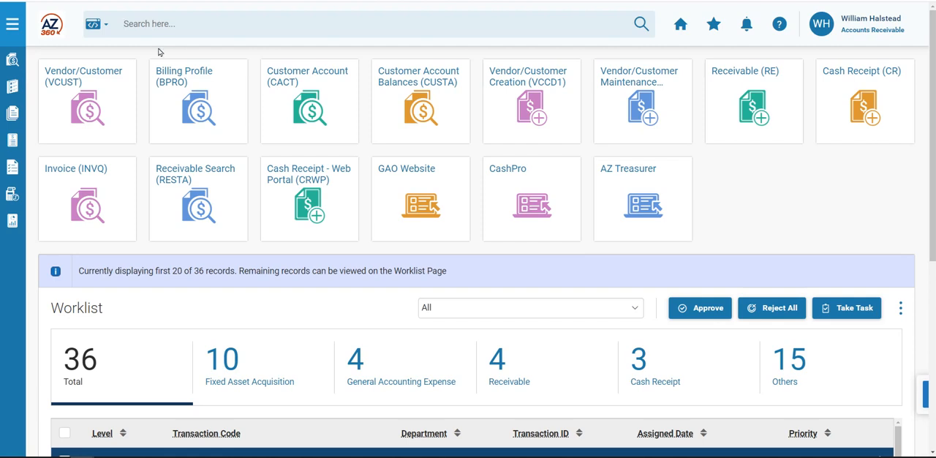
- Create a Receivable with transaction code RE, department ADA and auto-numbered ID, and continue
{"action": "type", "text": "RE"}
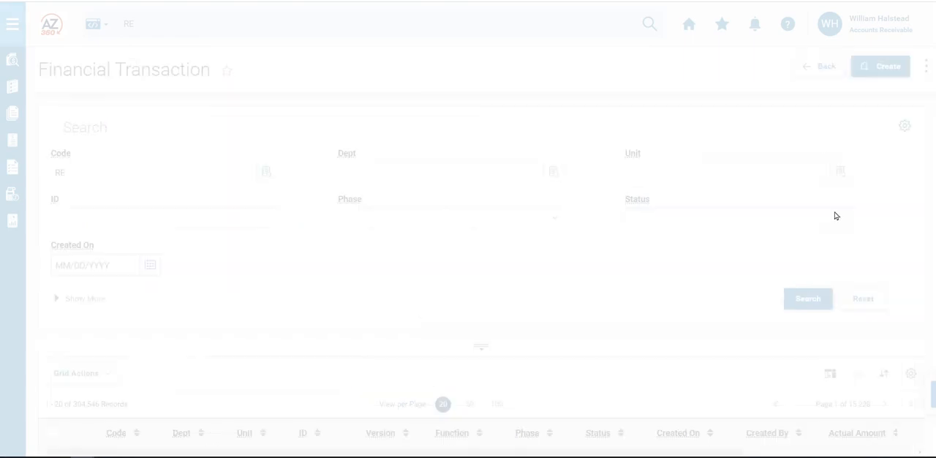
{"action": "left_click", "coordinate": [890, 65]}
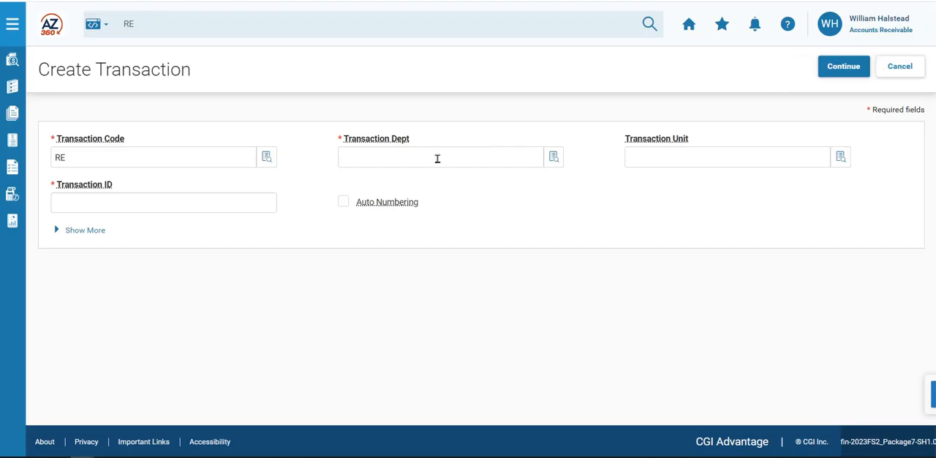
{"action": "type", "text": "ADA"}
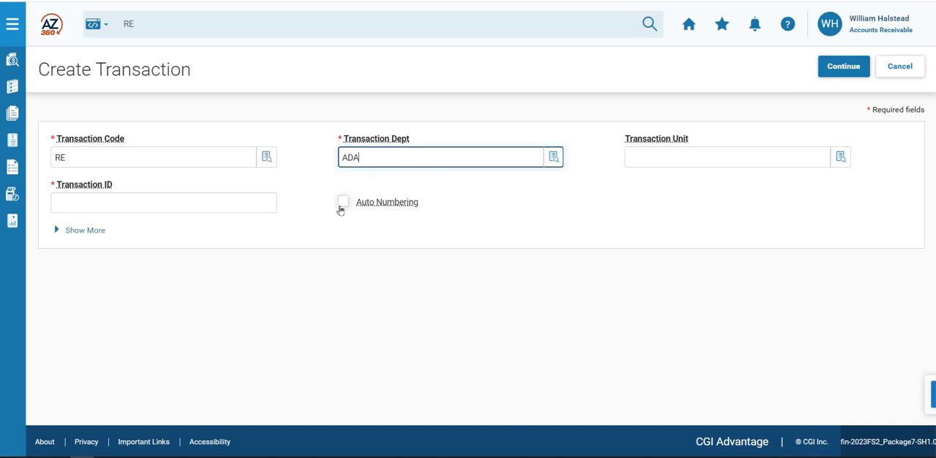
{"action": "left_click", "coordinate": [342, 202]}
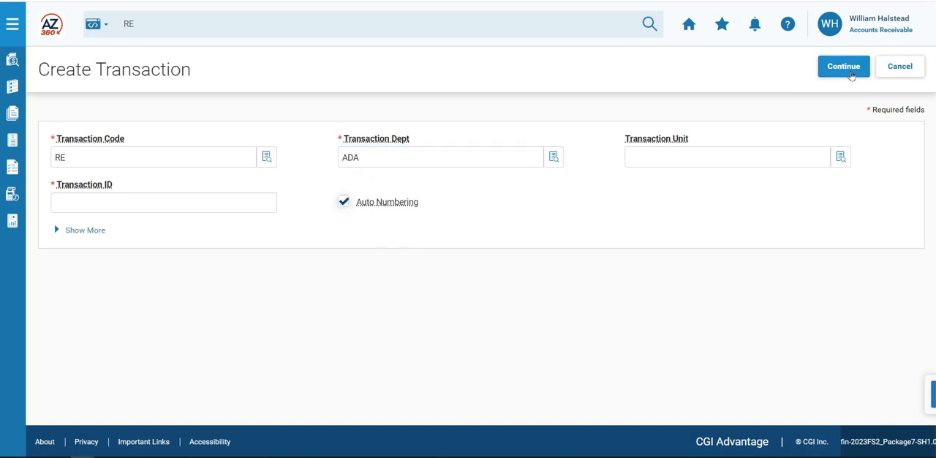
{"action": "left_click", "coordinate": [843, 66]}
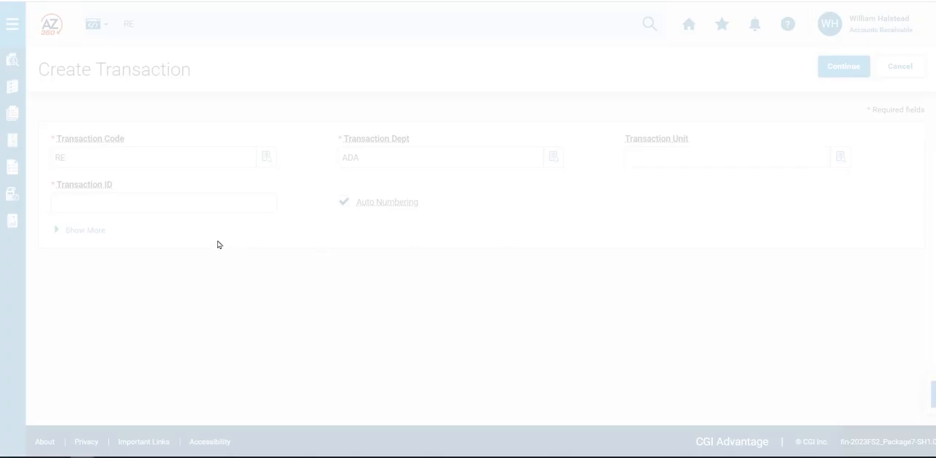
{"action": "left_click", "coordinate": [843, 66]}
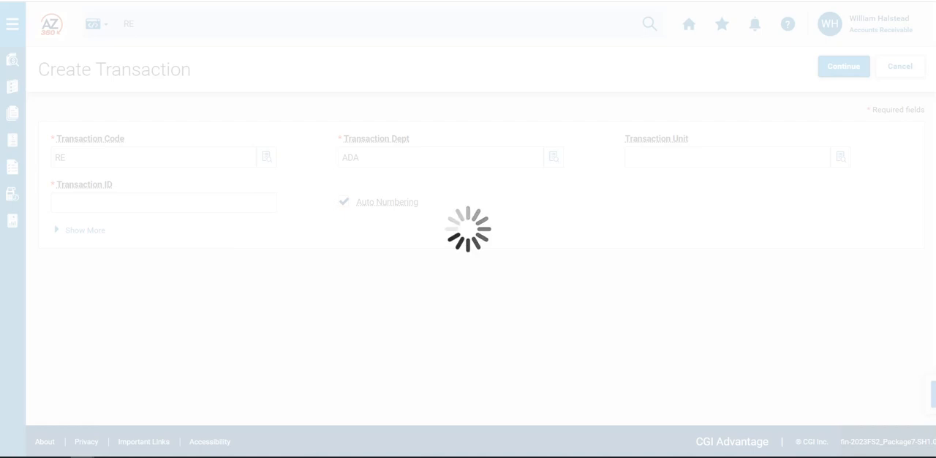
{"action": "left_click", "coordinate": [843, 65]}
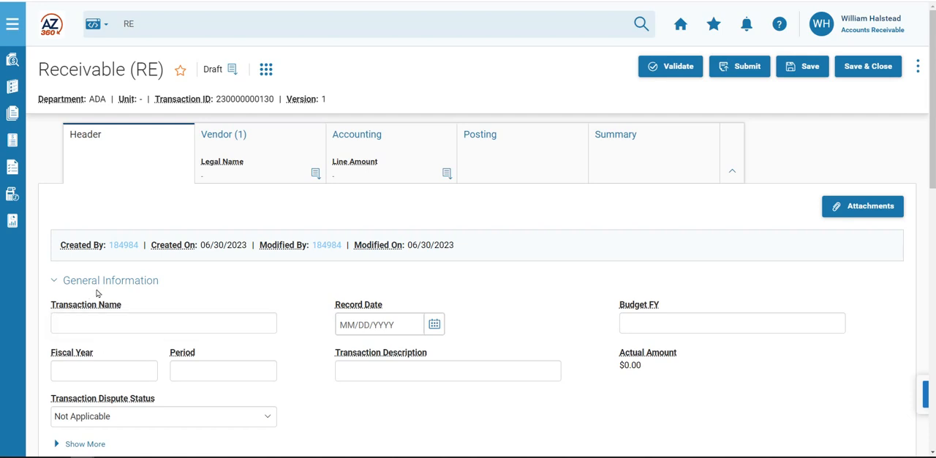
- Enter the description 'One Time Services Provided to customer John Smith' and go to the Vendor section
{"action": "left_click", "coordinate": [448, 370]}
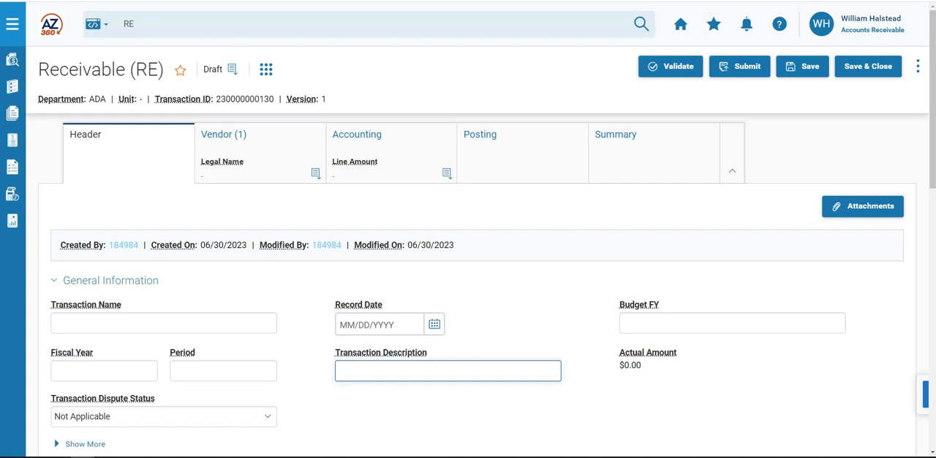
{"action": "type", "text": "One Time Serv"}
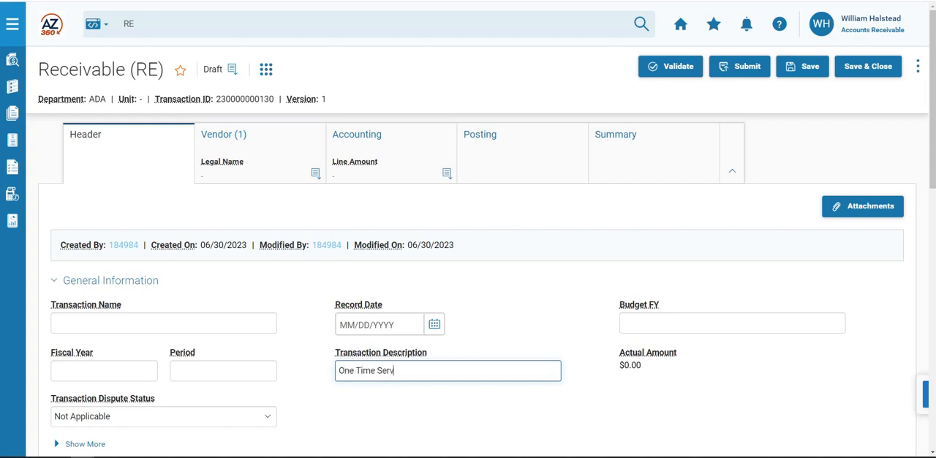
{"action": "type", "text": "ices Provided"}
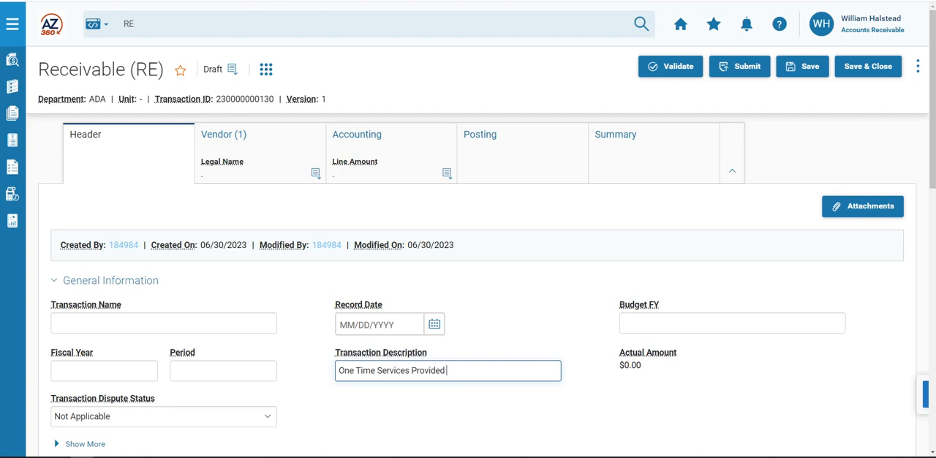
{"action": "type", "text": "to customer JOhn"}
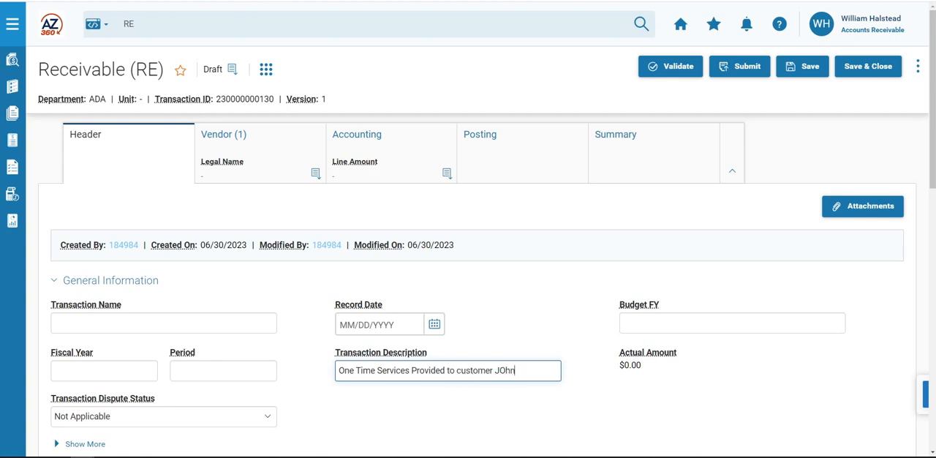
{"action": "type", "text": "n Smith"}
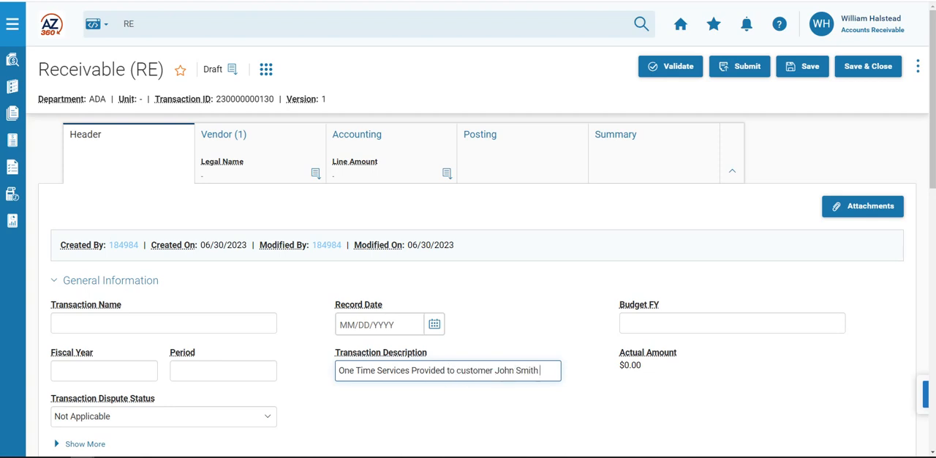
{"action": "left_click", "coordinate": [224, 135]}
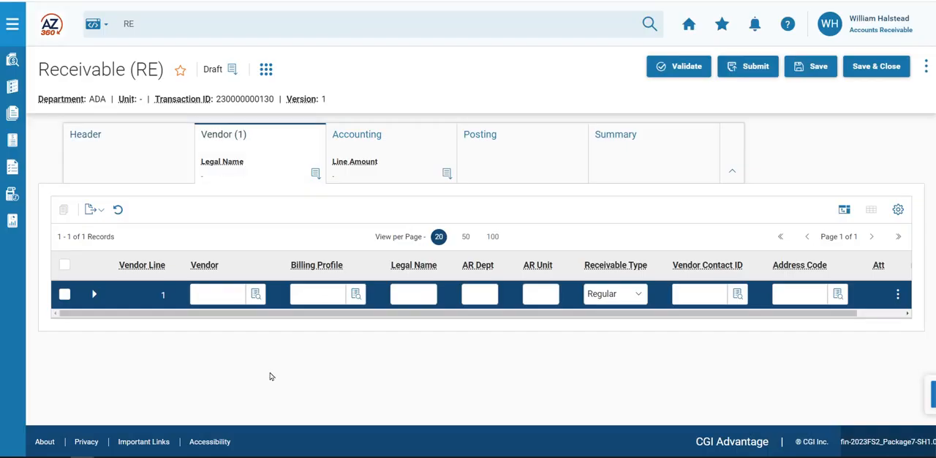
- Set the vendor code to MISCCUSTOM and the billing profile to DPBOT
{"action": "left_click", "coordinate": [216, 294]}
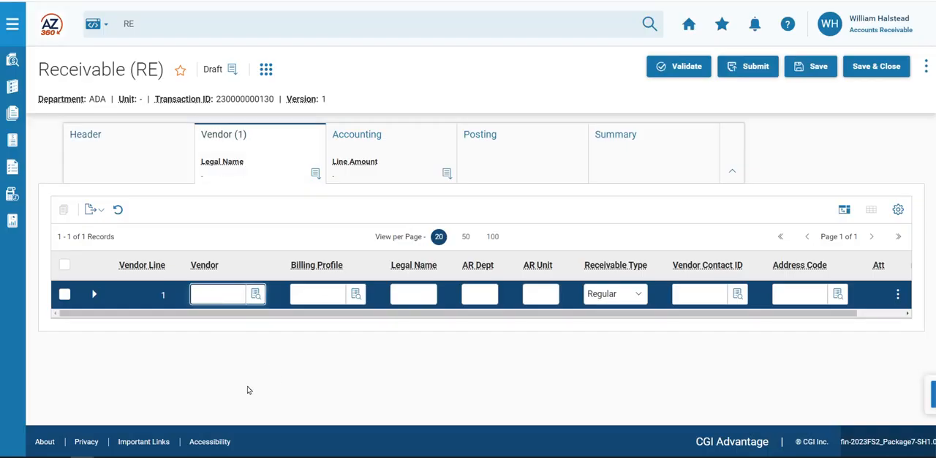
{"action": "type", "text": "MISCCUST"}
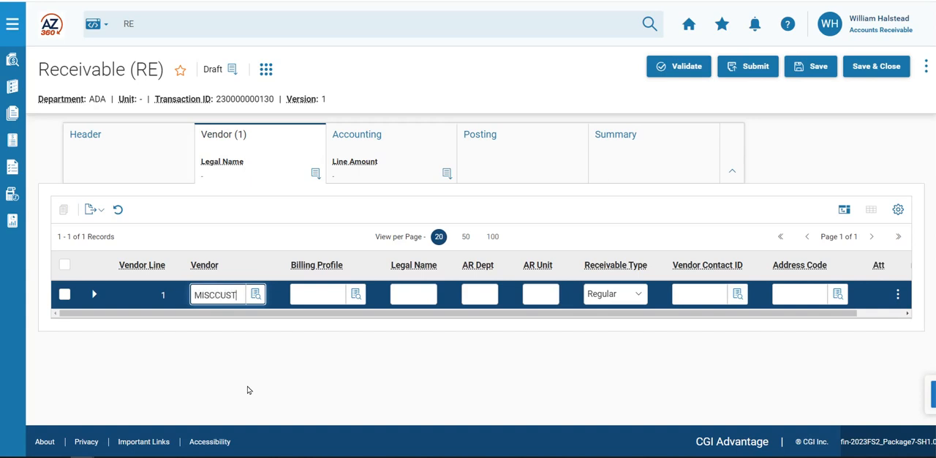
{"action": "type", "text": "OM"}
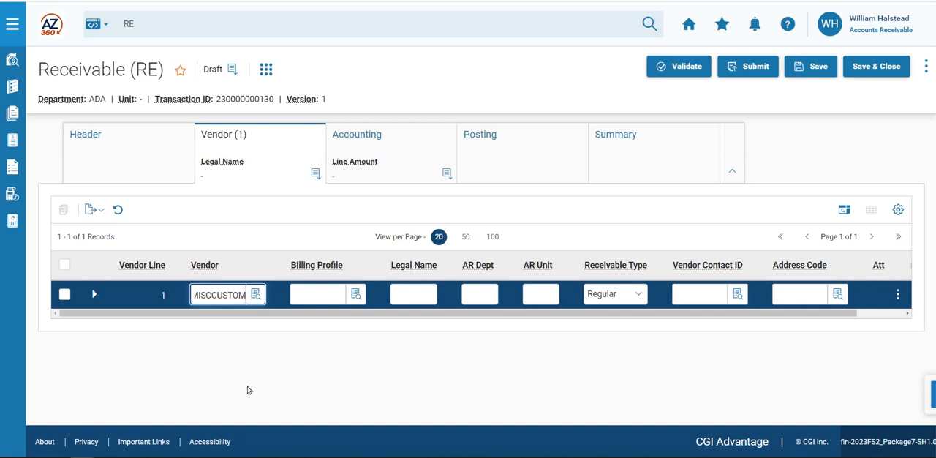
{"action": "left_click", "coordinate": [316, 294]}
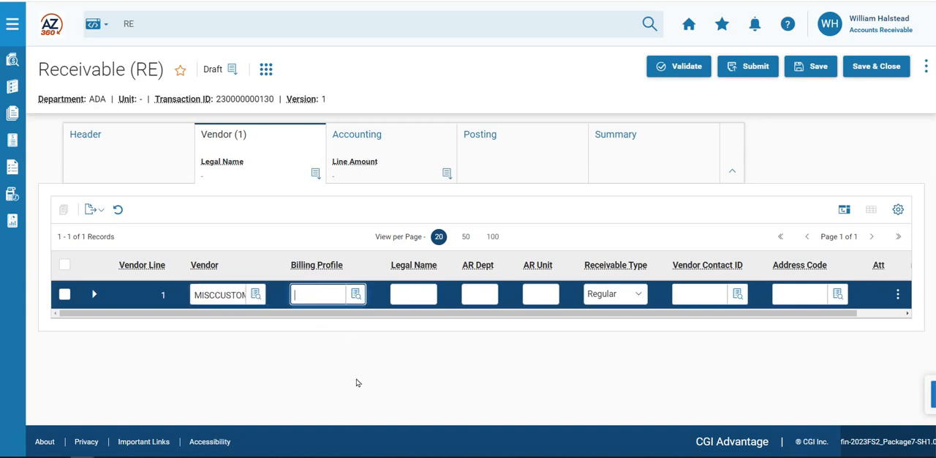
{"action": "type", "text": "D"}
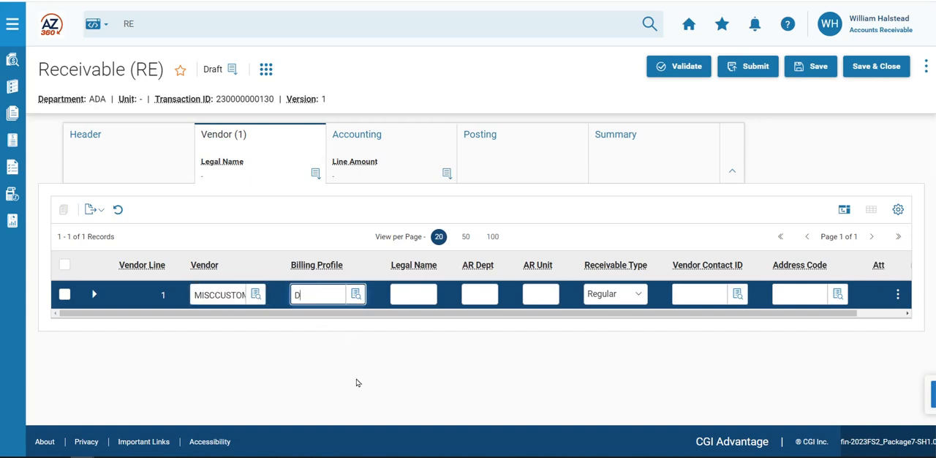
{"action": "type", "text": "PBOT"}
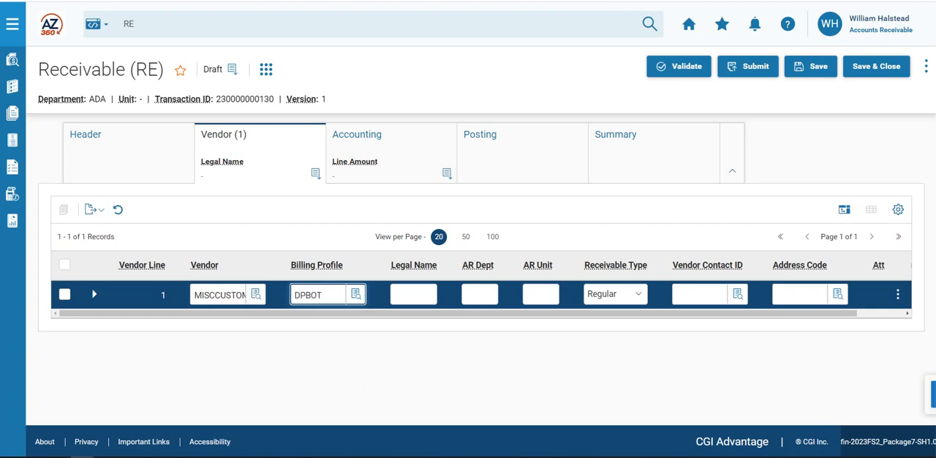
- Enter legal name John Smith and expand the vendor line's address details
{"action": "left_click", "coordinate": [413, 294]}
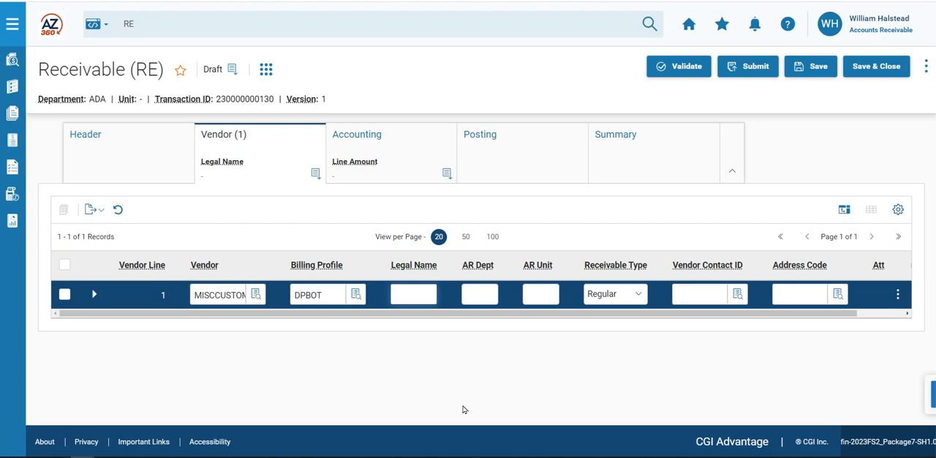
{"action": "type", "text": "John Smith"}
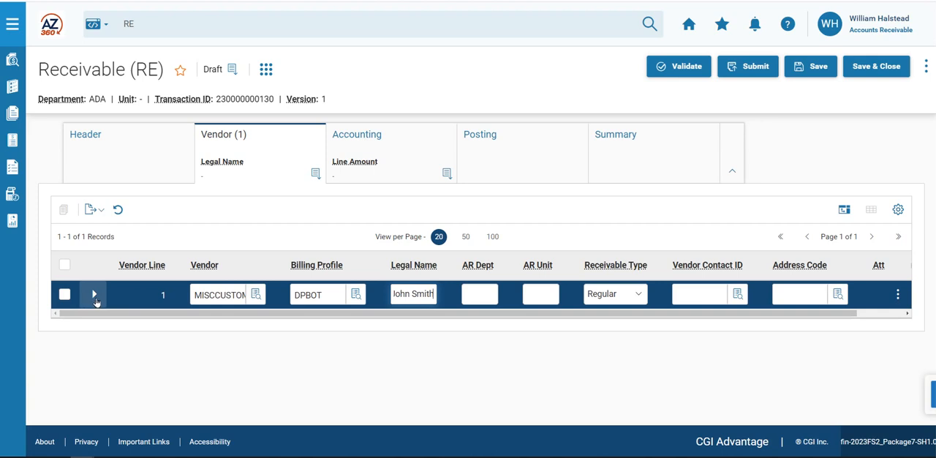
{"action": "left_click", "coordinate": [93, 294]}
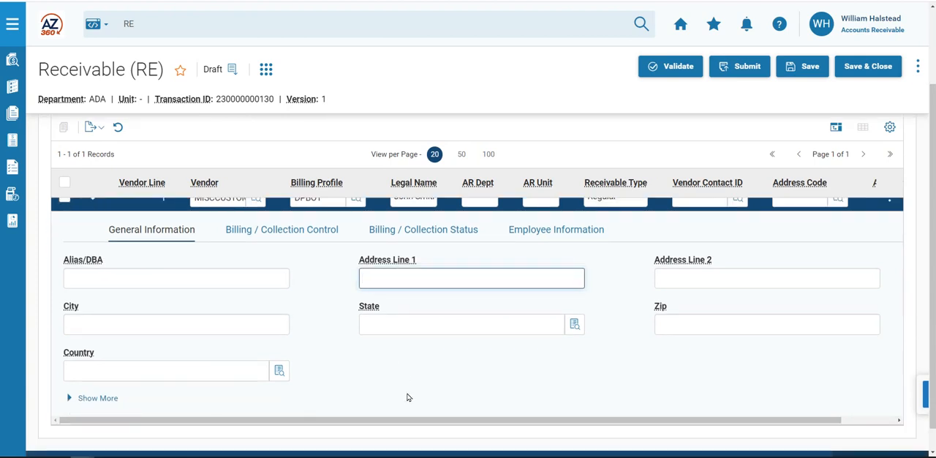
- Fill the address with street 123 M..., city Phoenix, state AZ and zip 85003
{"action": "type", "text": "123 Main Street"}
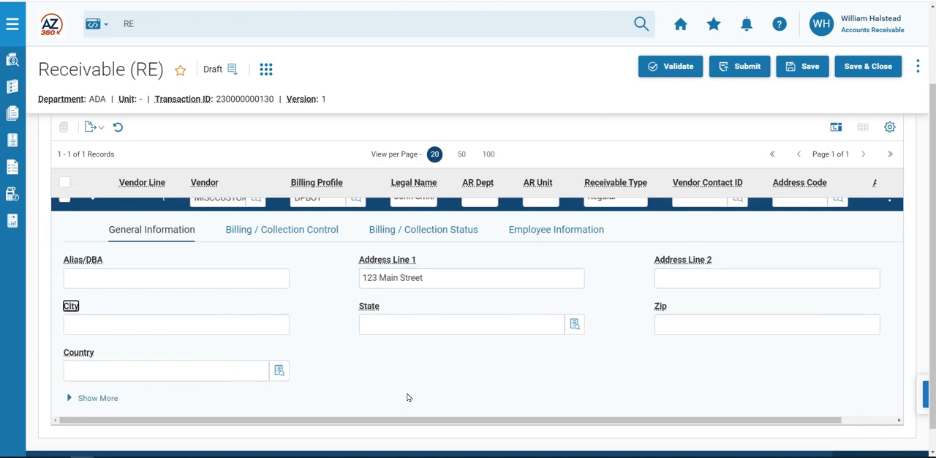
{"action": "type", "text": "Phoenix"}
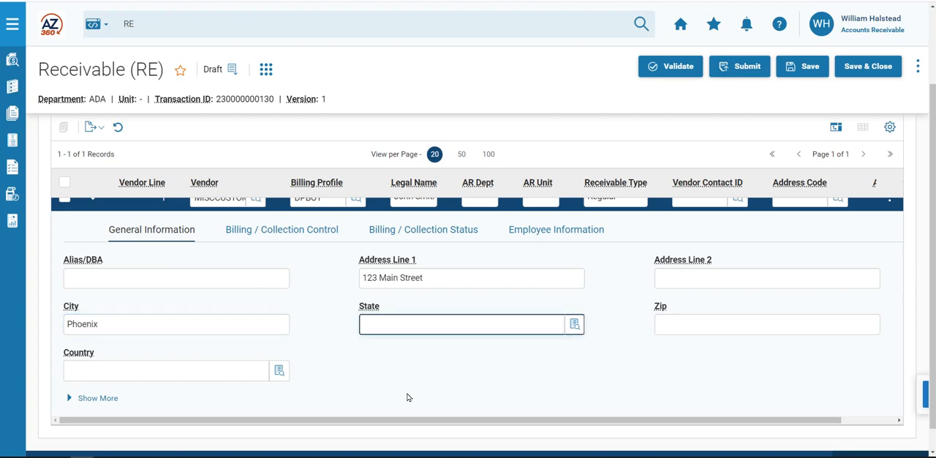
{"action": "type", "text": "AZ"}
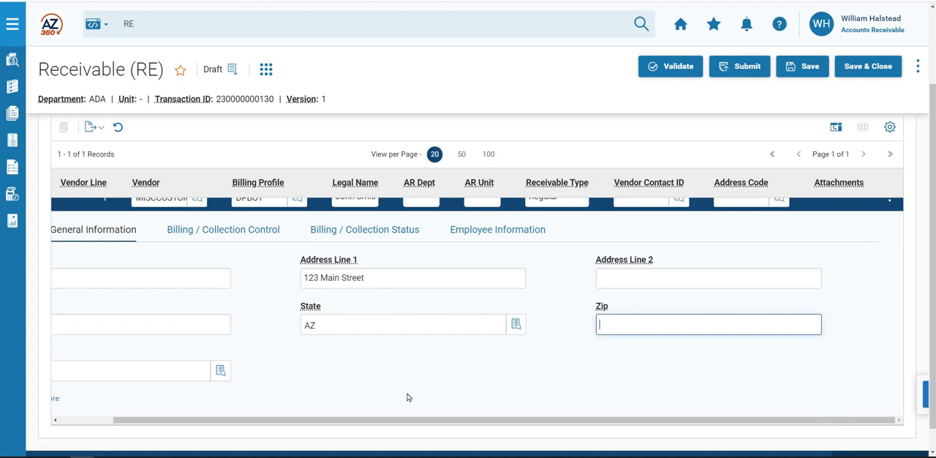
{"action": "type", "text": "85003"}
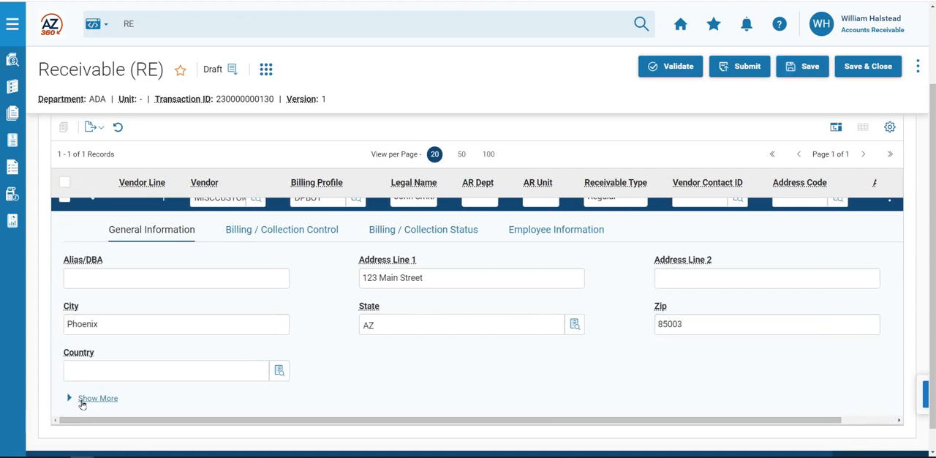
- Review the additional vendor fields and move to the Accounting section
{"action": "left_click", "coordinate": [96, 398]}
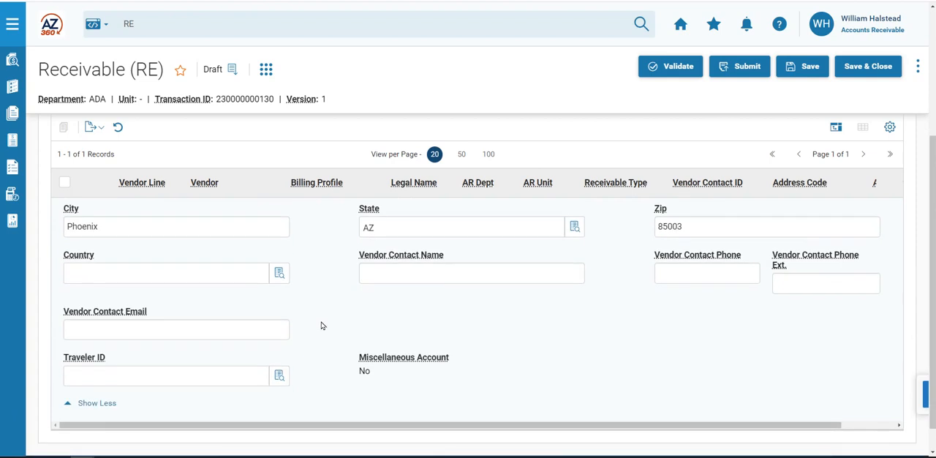
{"action": "mouse_move", "coordinate": [364, 380]}
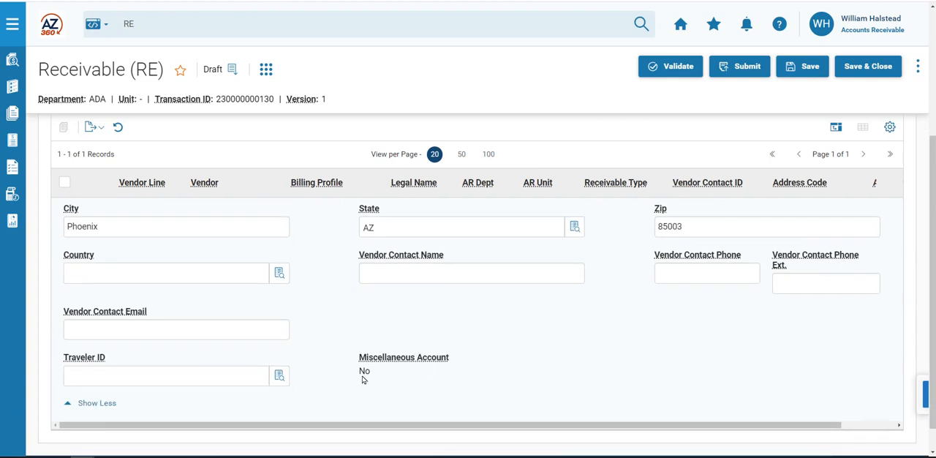
{"action": "mouse_move", "coordinate": [365, 378]}
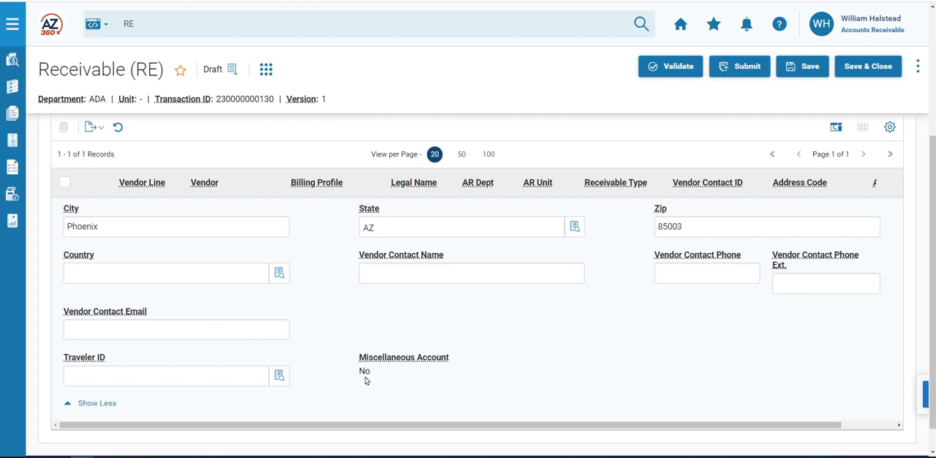
{"action": "left_click", "coordinate": [471, 272]}
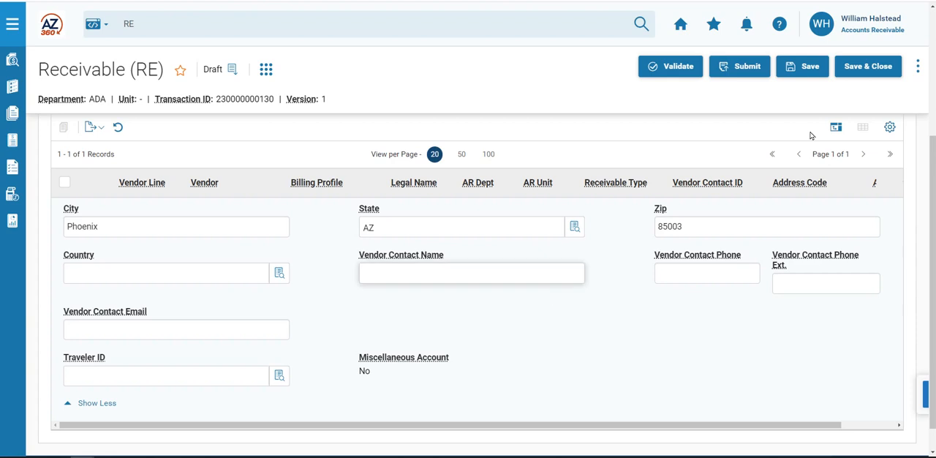
{"action": "left_click", "coordinate": [802, 66]}
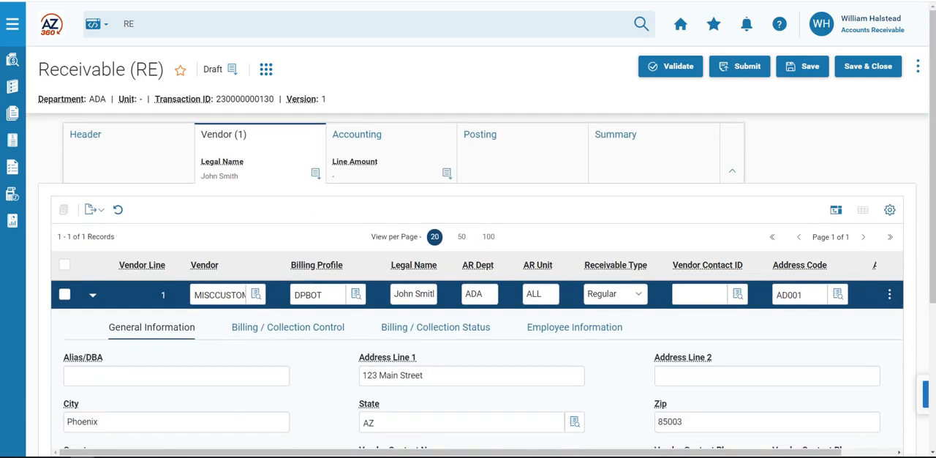
{"action": "left_click", "coordinate": [357, 134]}
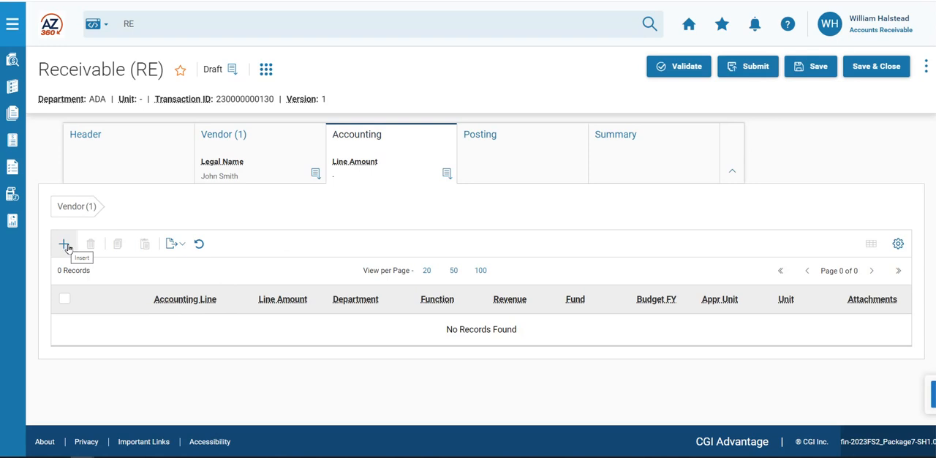
- Insert an accounting line of 500 for department ADA with function BSD0019200 and revenue 4351
{"action": "left_click", "coordinate": [65, 243]}
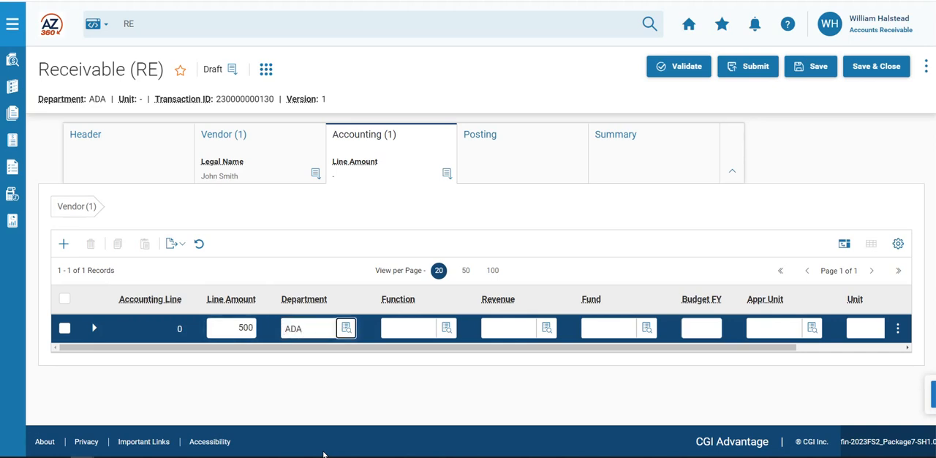
{"action": "left_click", "coordinate": [407, 327]}
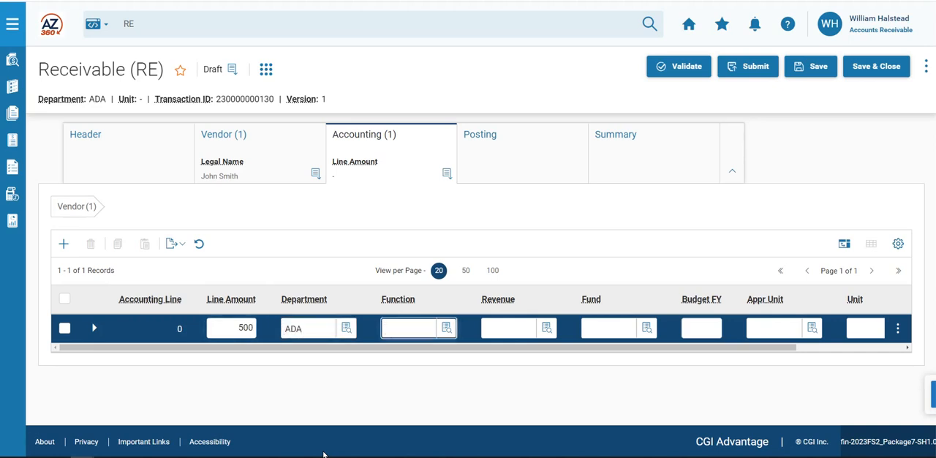
{"action": "type", "text": "BSD0019200"}
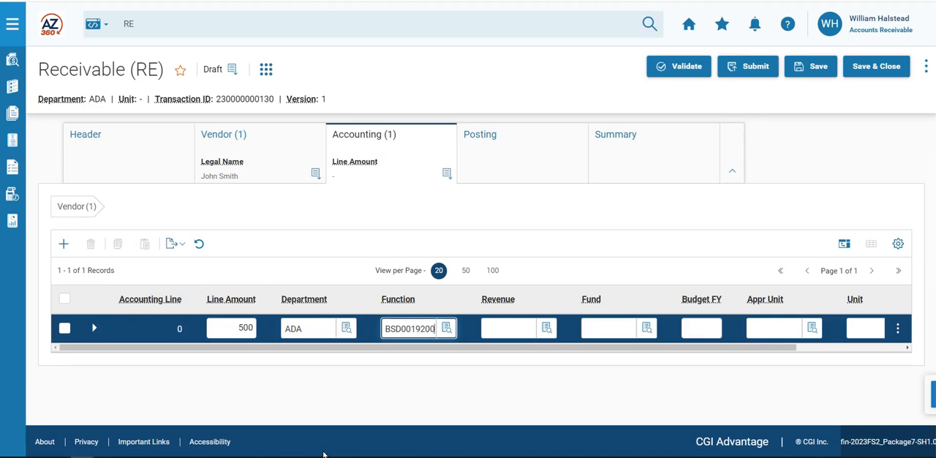
{"action": "type", "text": "4351"}
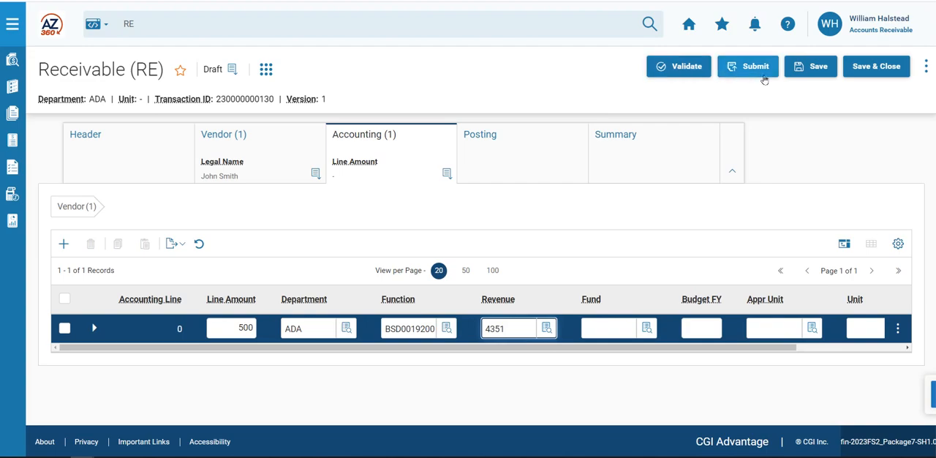
{"action": "left_click", "coordinate": [810, 66]}
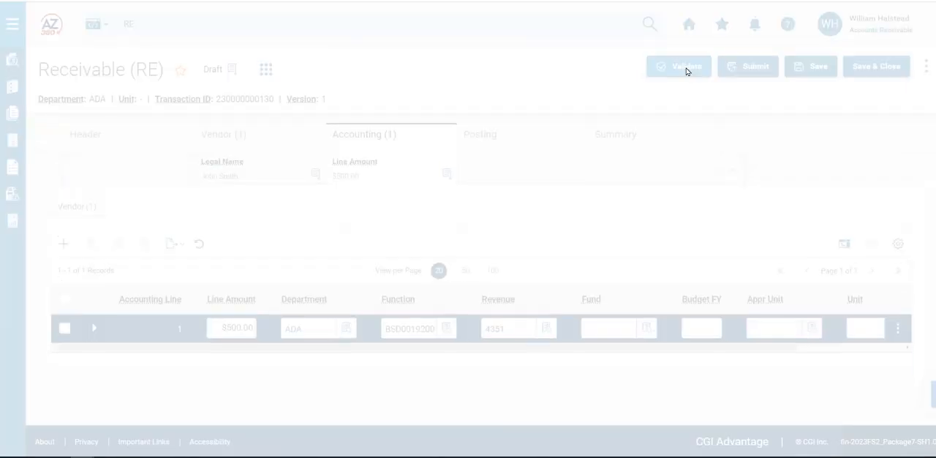
- Validate the receivable until 'Transaction validated successfully' appears, auto-filling fund and unit codes
{"action": "left_click", "coordinate": [679, 66]}
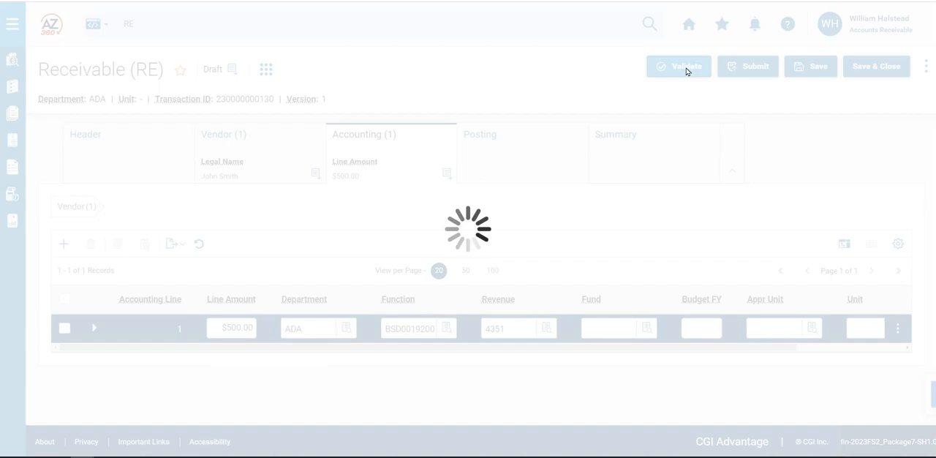
{"action": "left_click", "coordinate": [679, 66]}
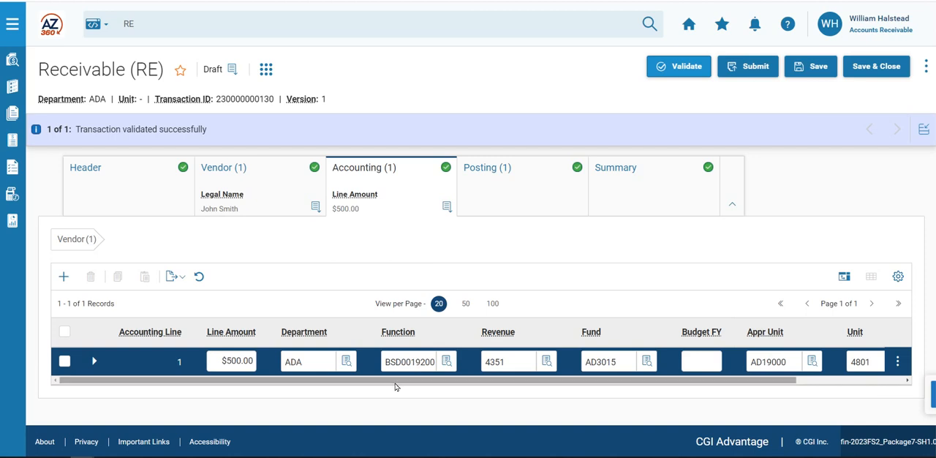
{"action": "mouse_move", "coordinate": [684, 129]}
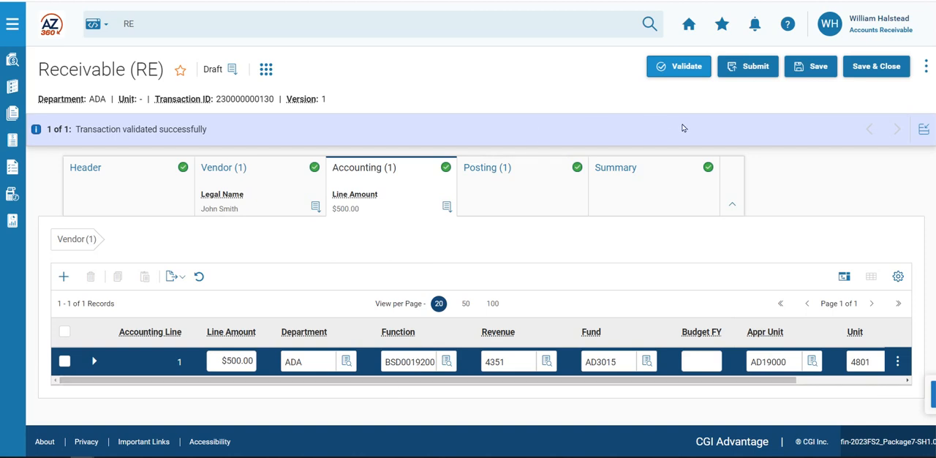
{"action": "mouse_move", "coordinate": [749, 66]}
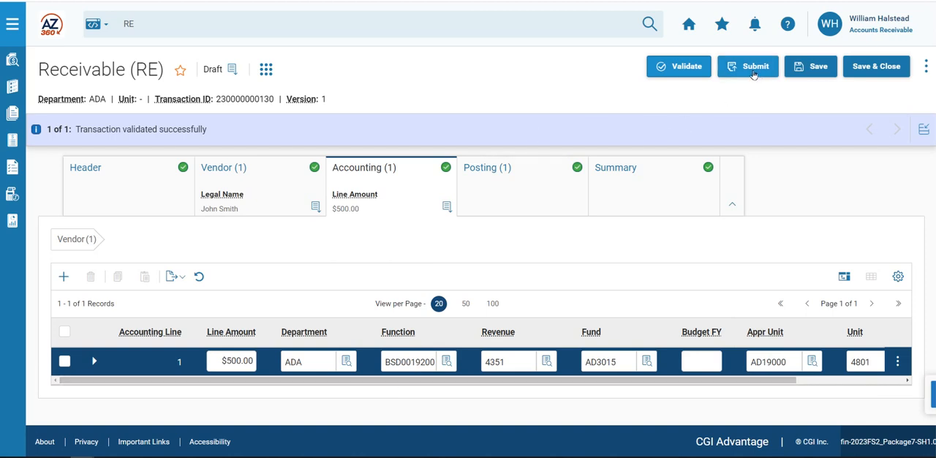
- Submit the receivable so it shows Pending Approval by the CSB Approval Role
{"action": "left_click", "coordinate": [747, 66]}
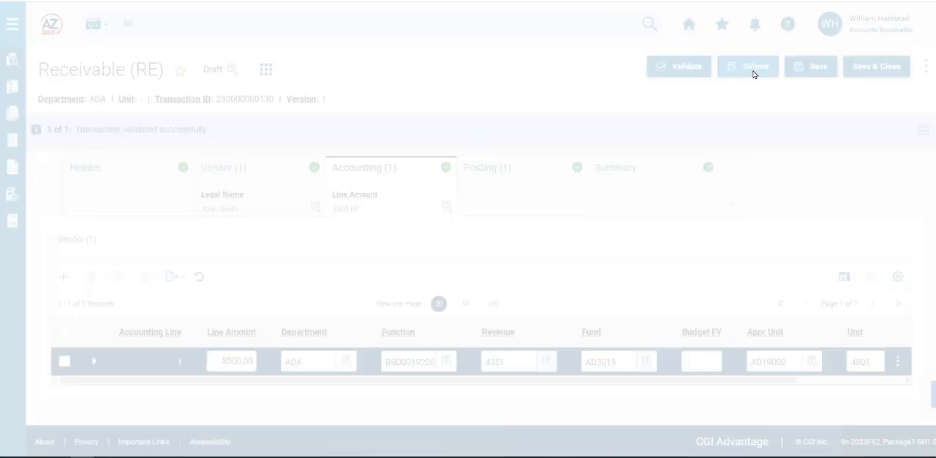
{"action": "left_click", "coordinate": [747, 66]}
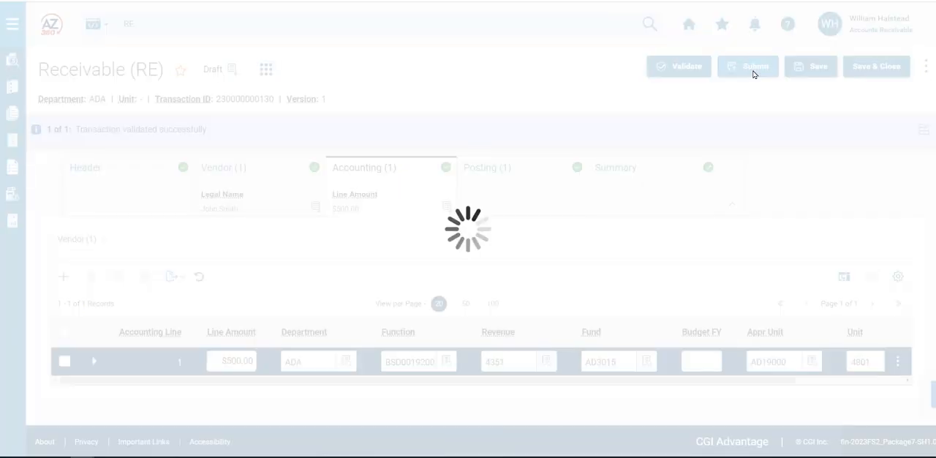
{"action": "left_click", "coordinate": [747, 66]}
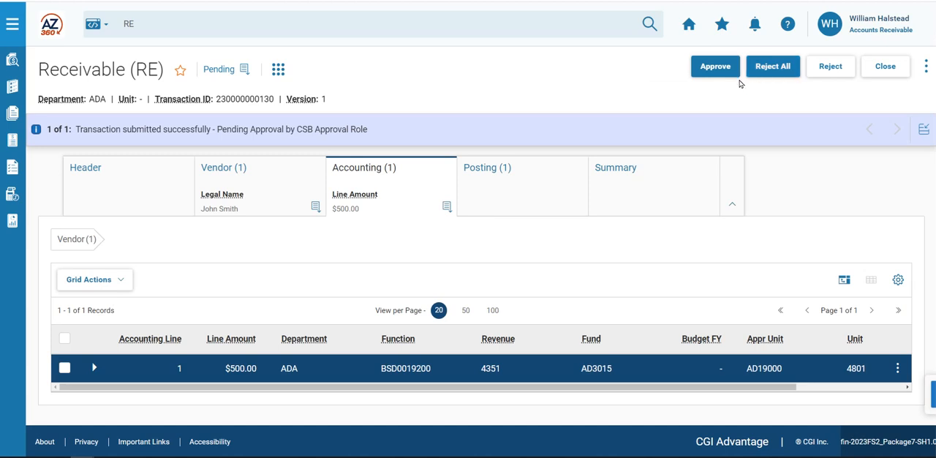
{"action": "mouse_move", "coordinate": [687, 24]}
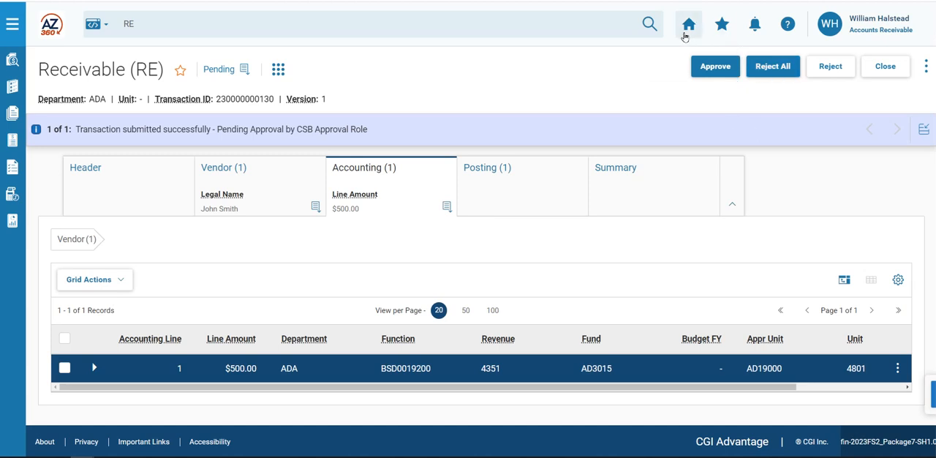